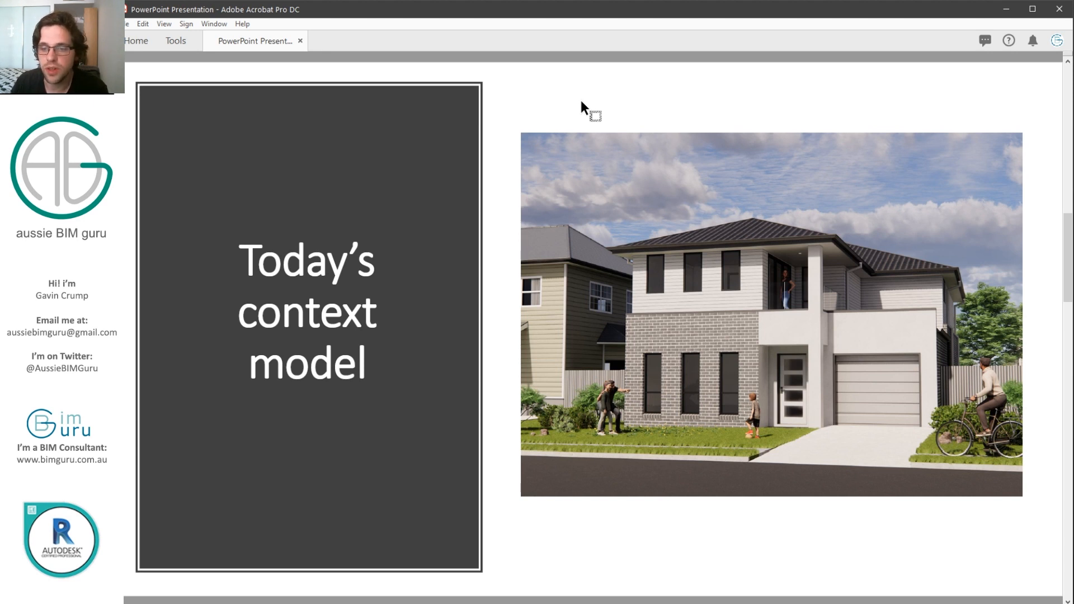
# Leave the Acrobat context-model slide for Revit's Floor Plan: 10 - Level 1
pyautogui.scroll(-3)
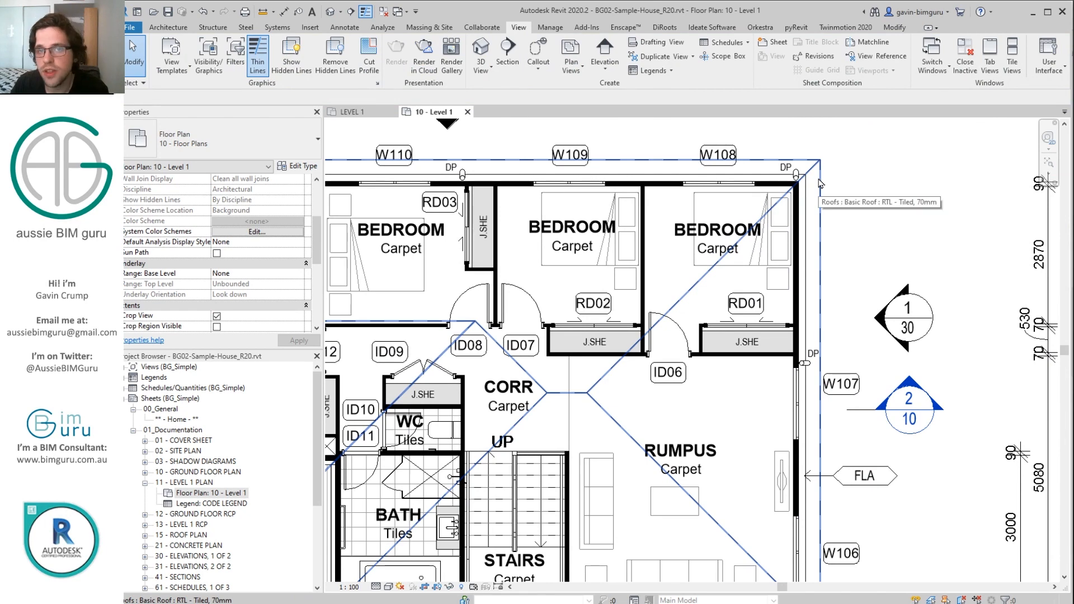
pyautogui.click(815, 179)
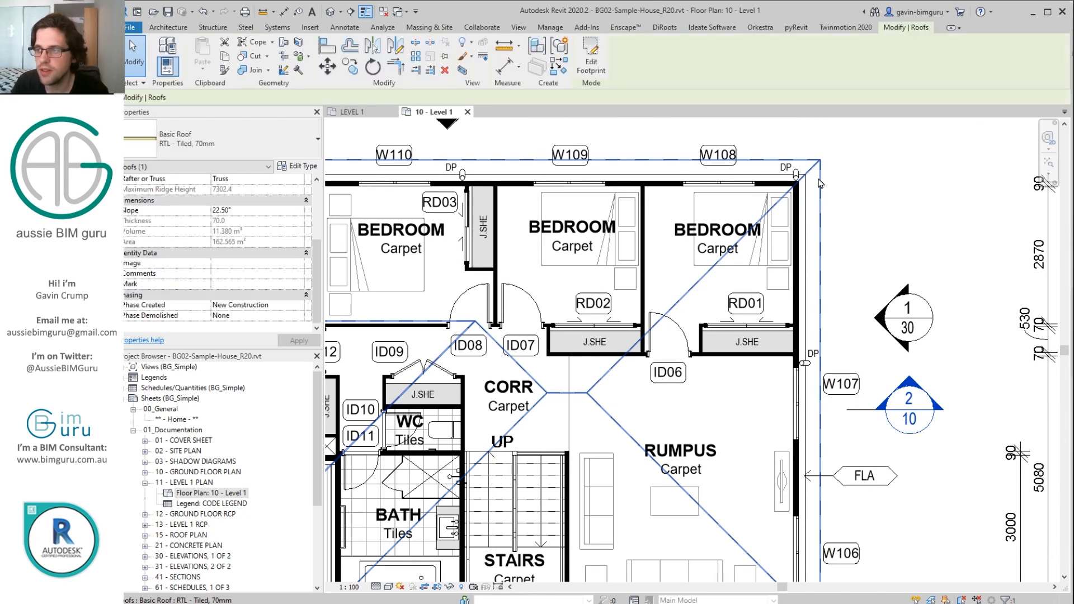
pyautogui.moveTo(188, 139)
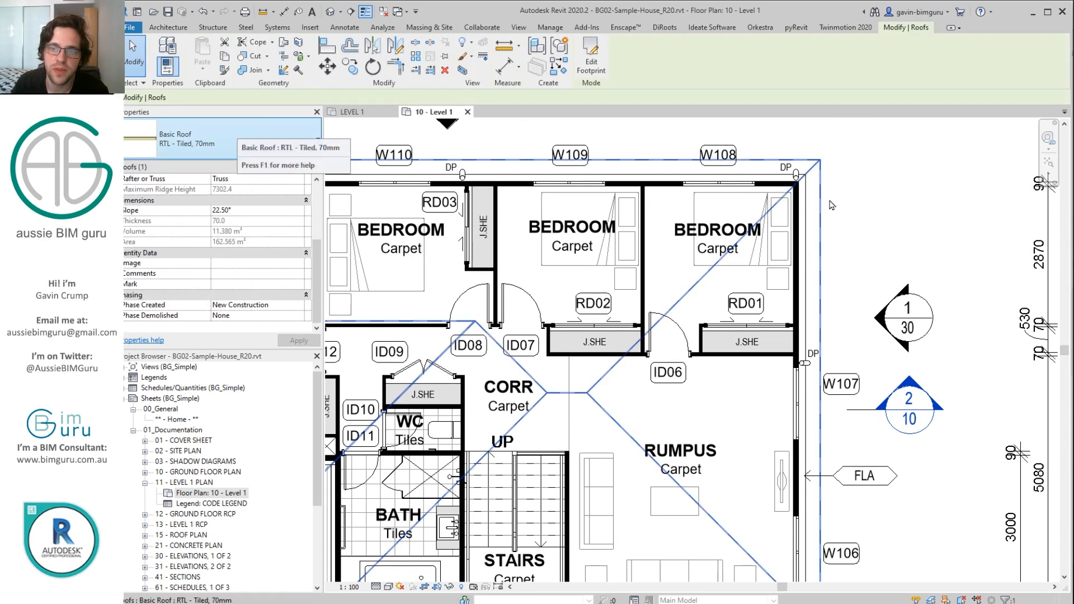
pyautogui.click(518, 27)
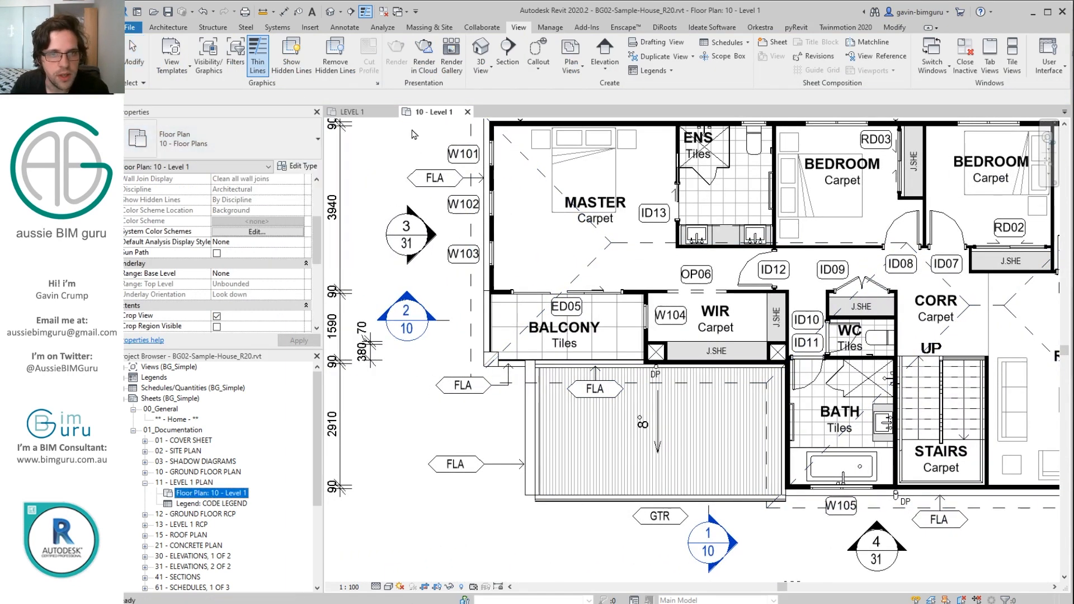
# Set the LEVEL 1 plan's underlay base level to RIDGE LEVEL
pyautogui.click(350, 112)
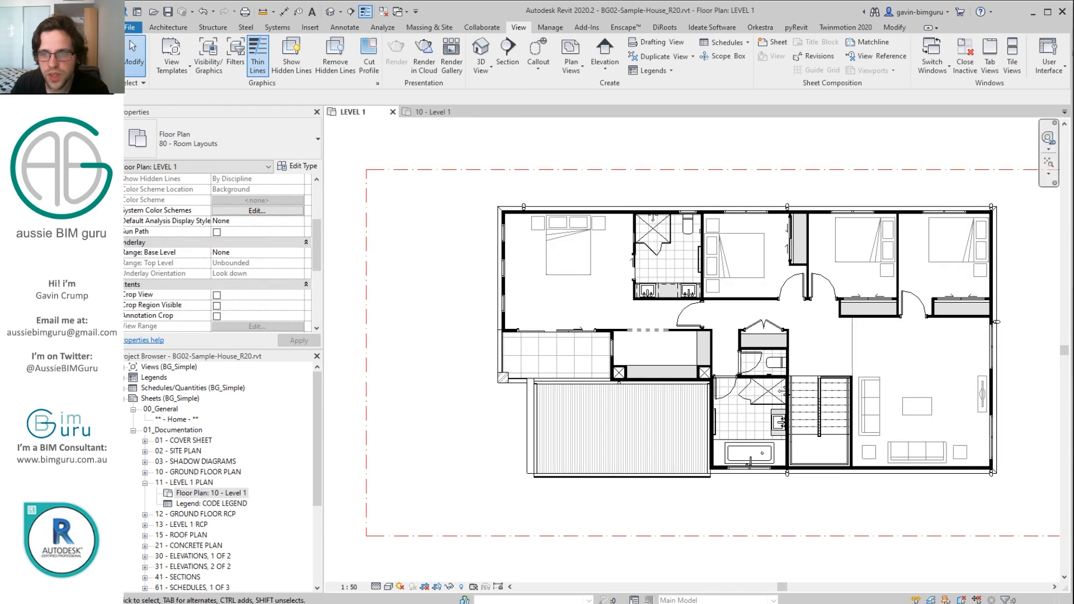
pyautogui.moveTo(480, 242)
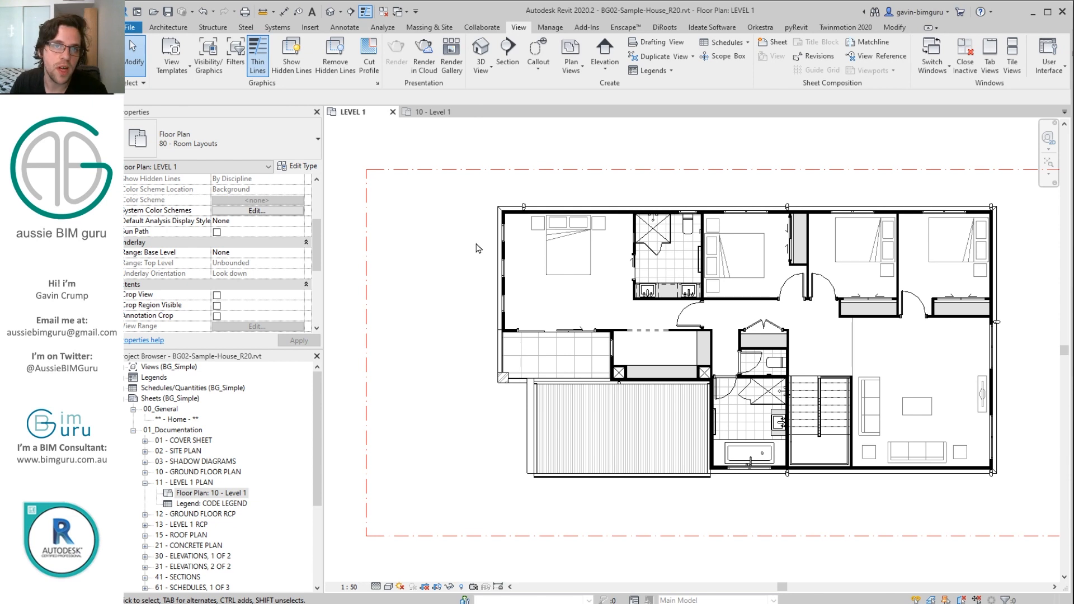
pyautogui.moveTo(280, 286)
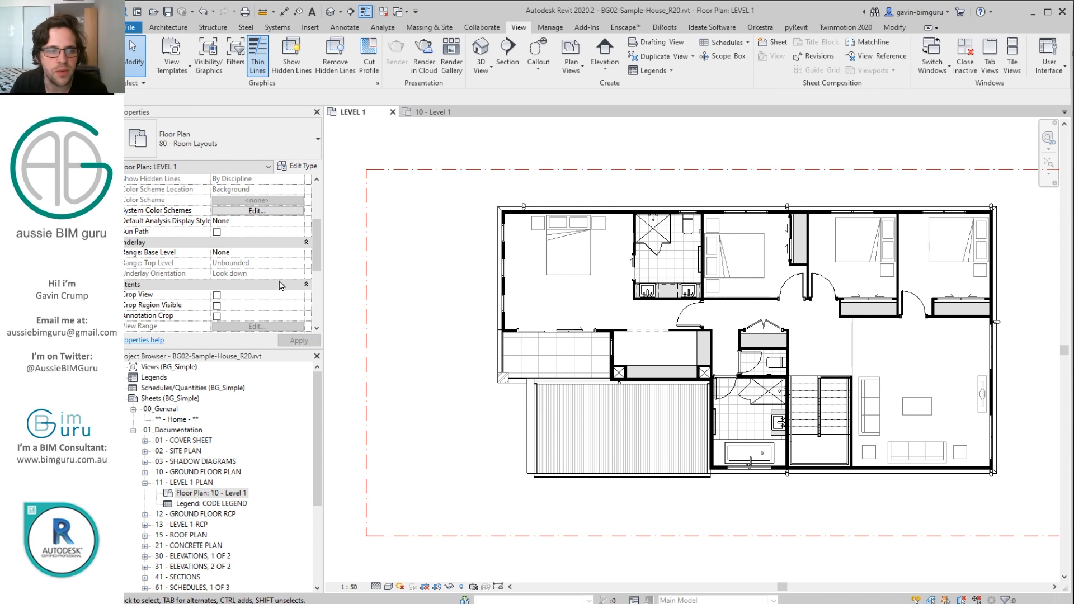
pyautogui.click(254, 252)
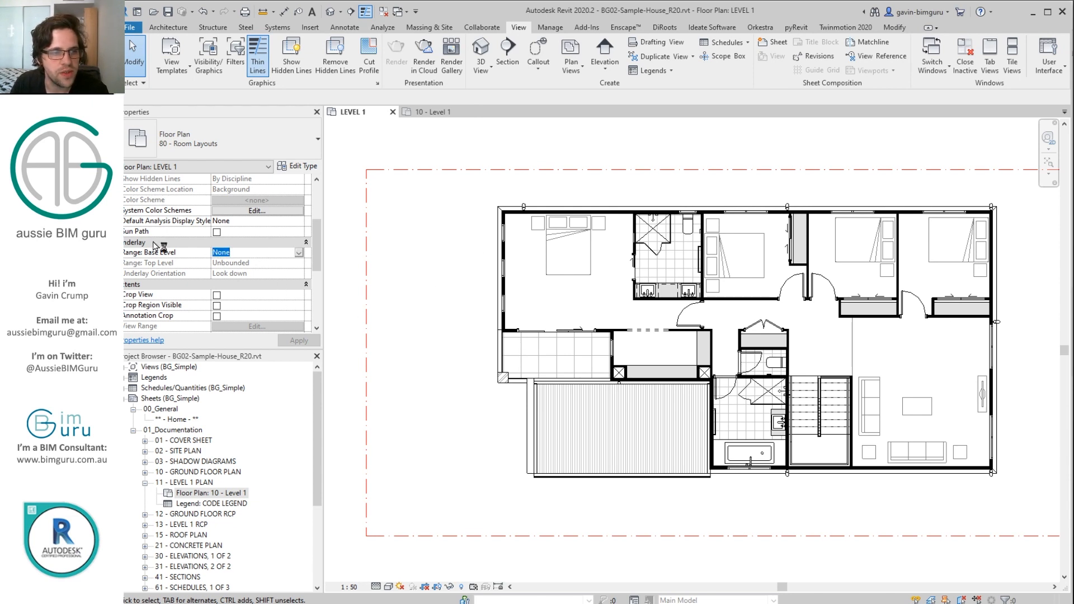
pyautogui.moveTo(186, 255)
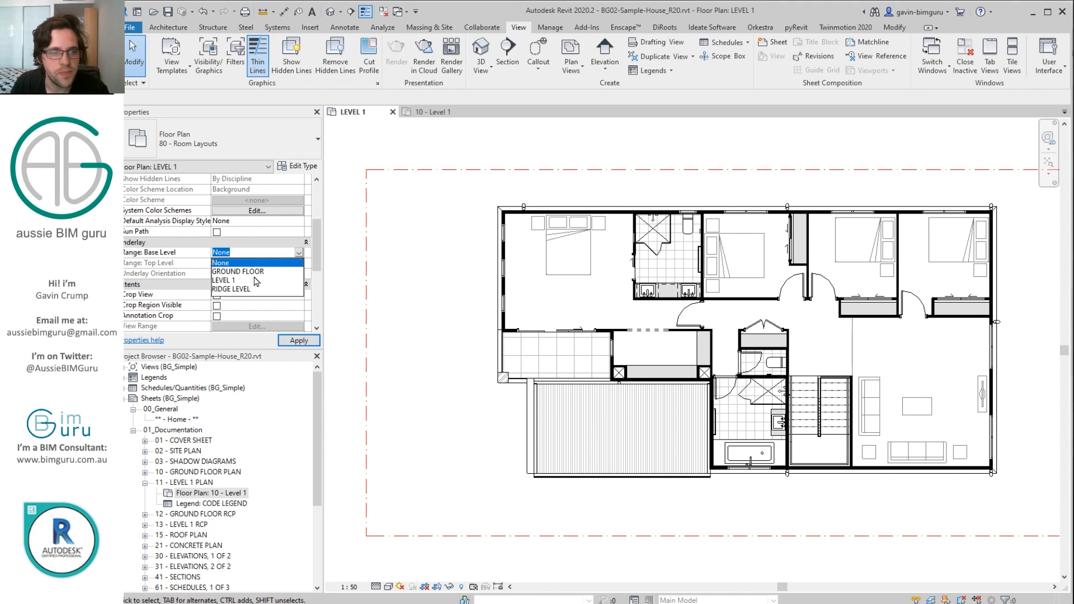
pyautogui.moveTo(243, 280)
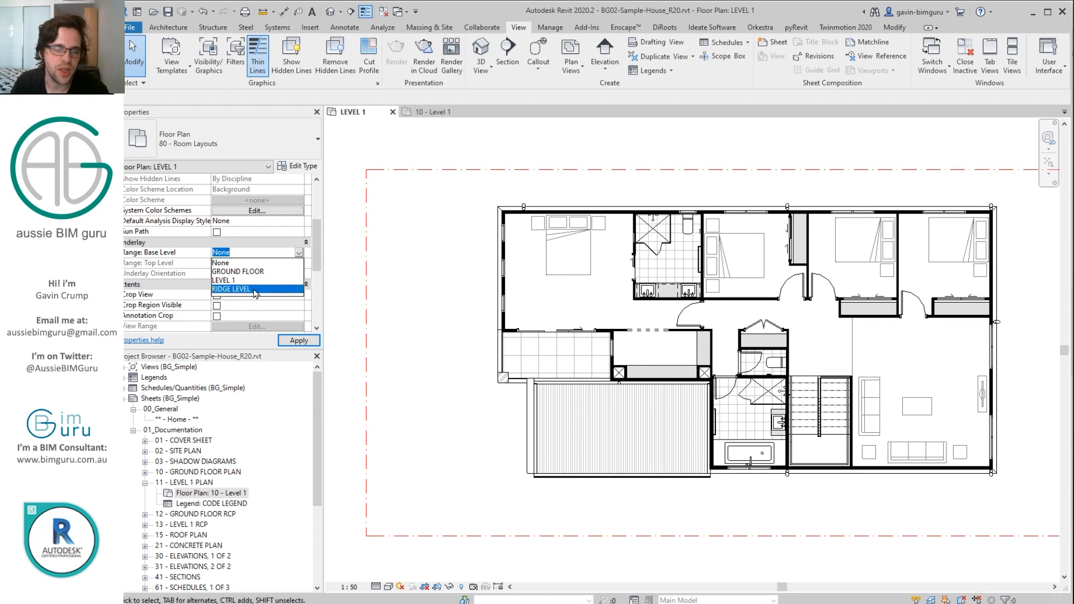
pyautogui.click(240, 289)
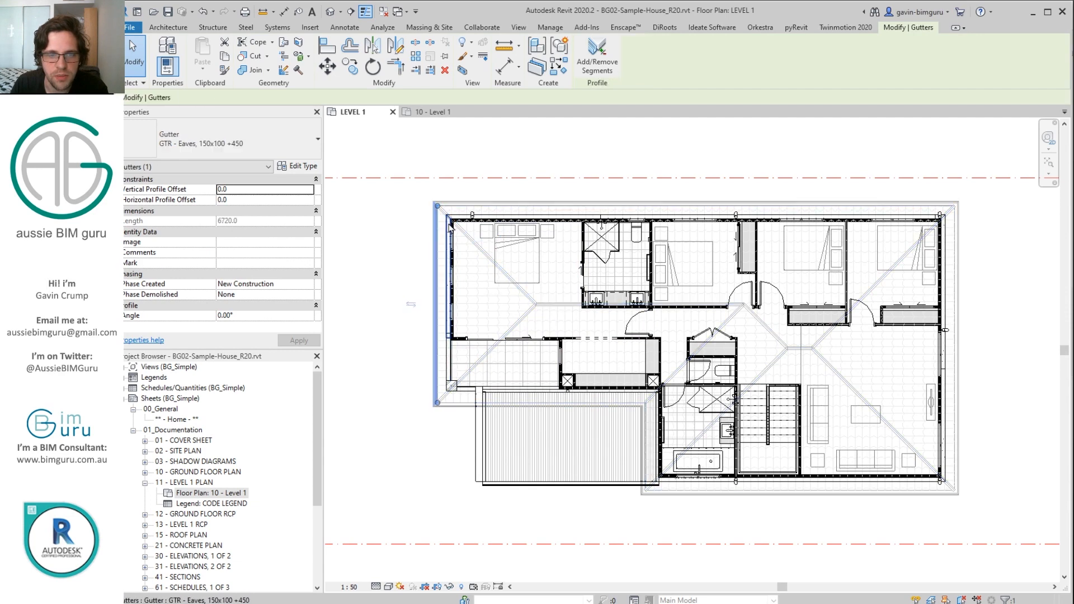
# Clear the gutter selection and isolate the RTL - Tiled roof in the view
pyautogui.click(518, 27)
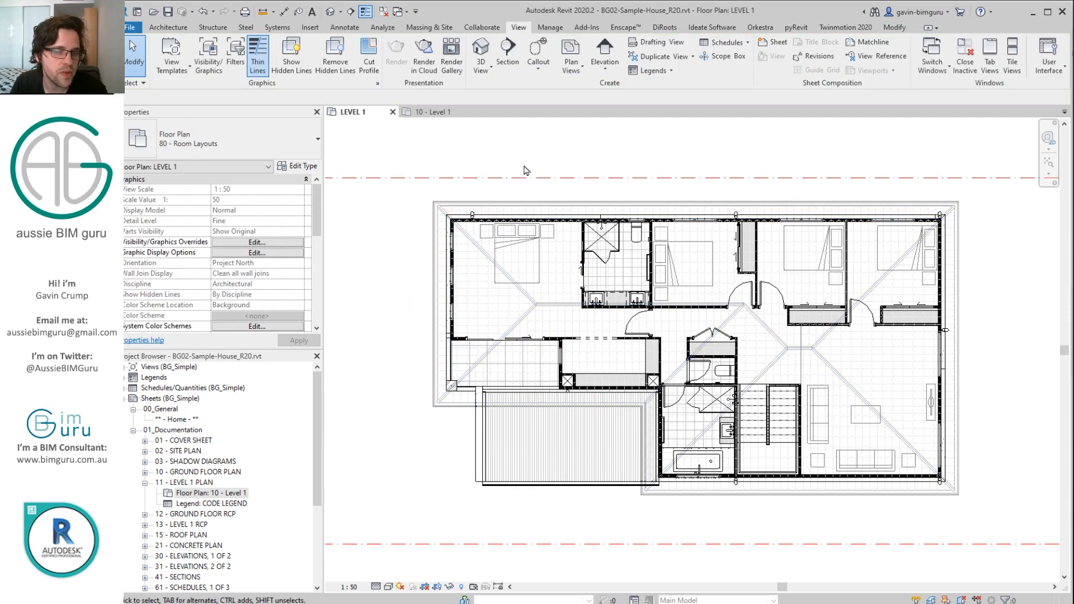
pyautogui.moveTo(525, 146)
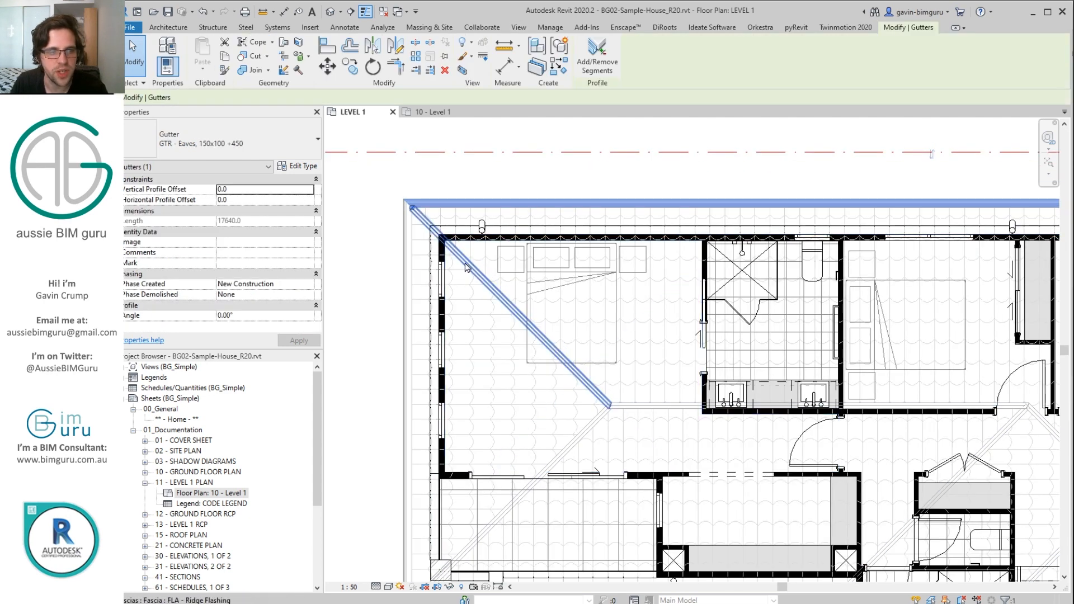
pyautogui.moveTo(465, 264)
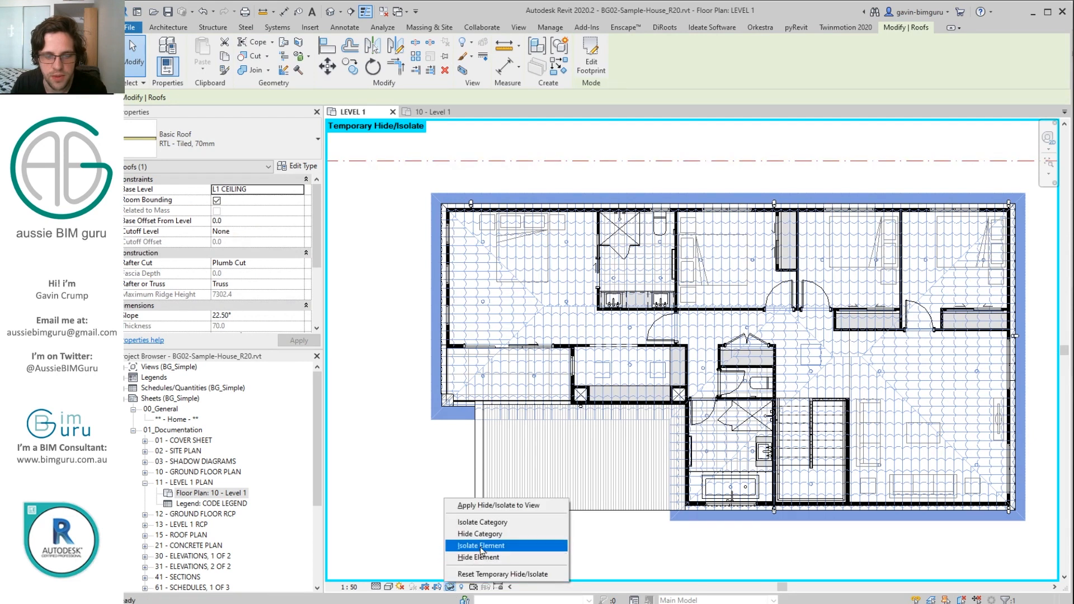
pyautogui.click(480, 545)
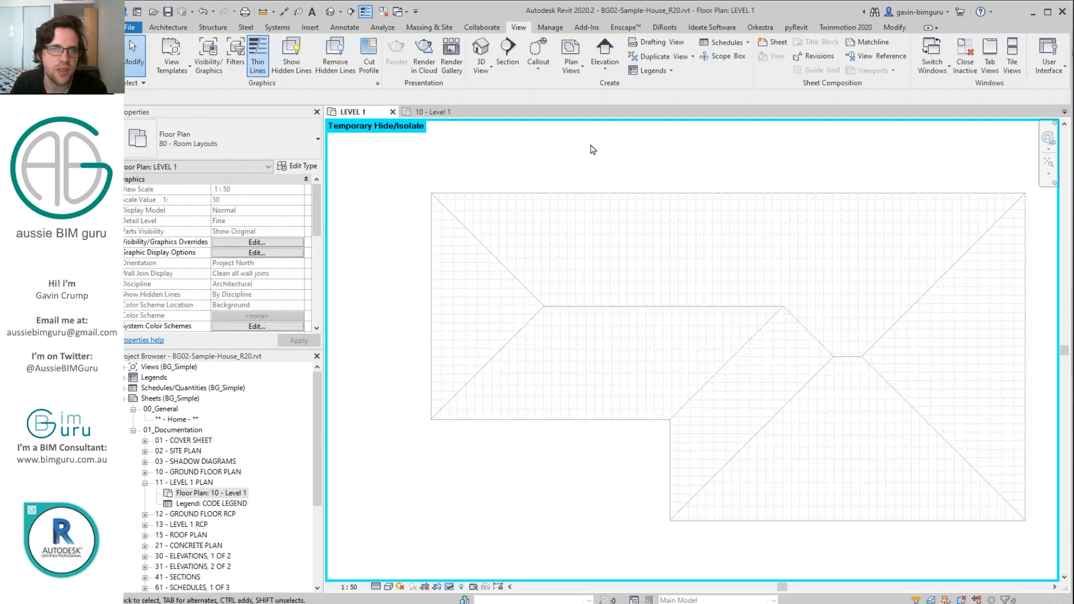
pyautogui.moveTo(603, 174)
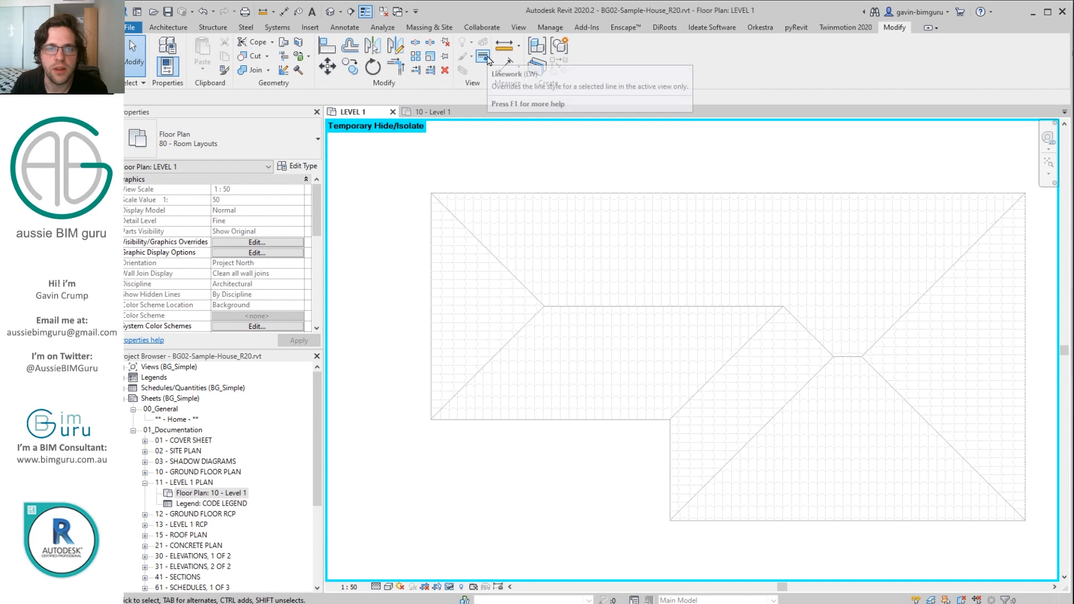
# Override the roof outline edges with the BG_Dash_03 (0.13mm) line style using Linework
pyautogui.click(481, 55)
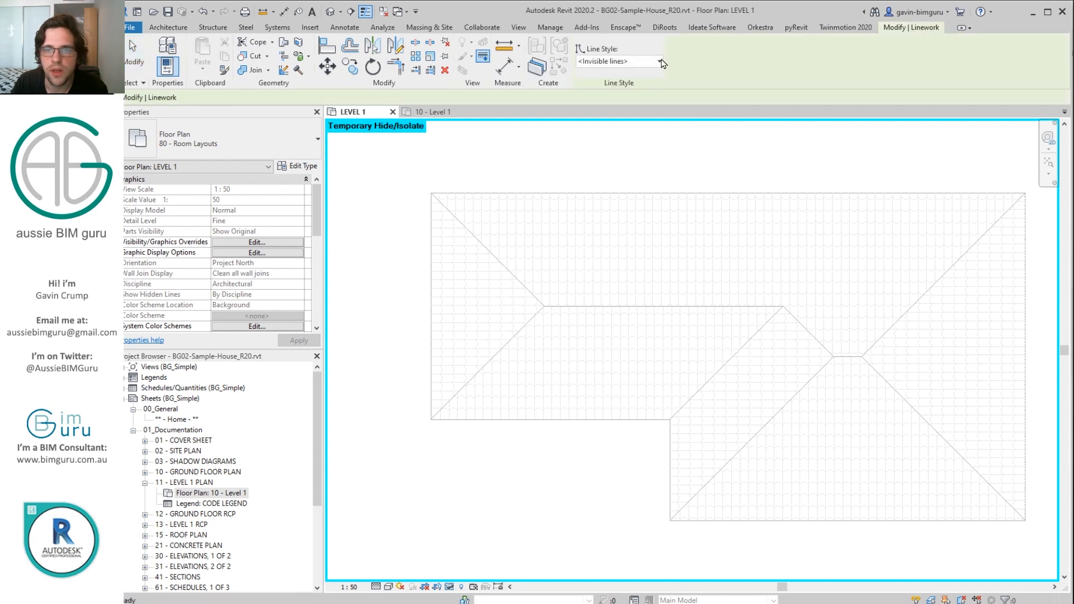
pyautogui.click(660, 61)
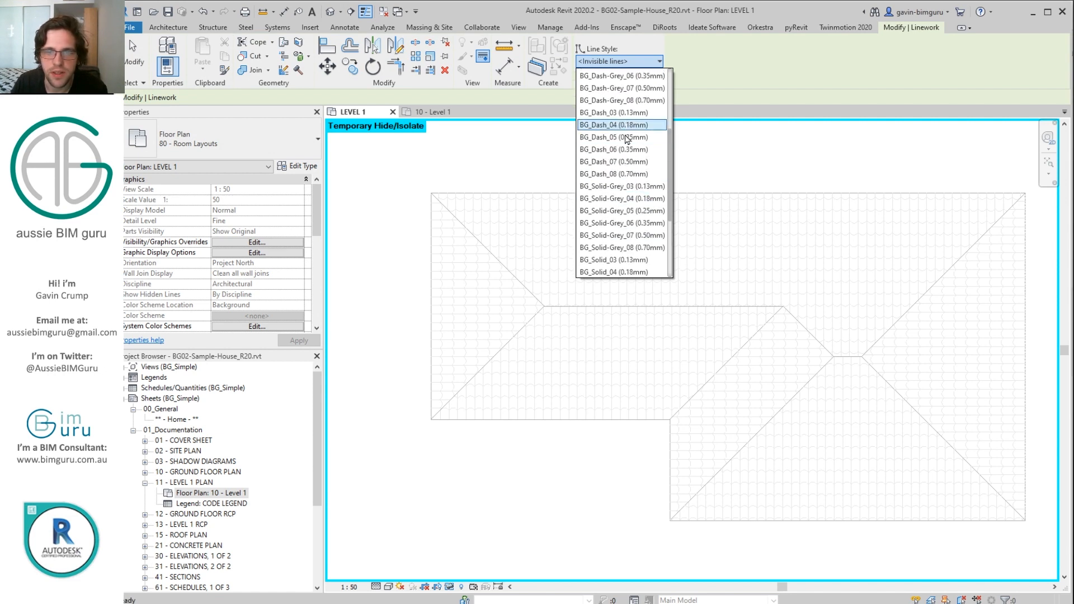
pyautogui.click(611, 113)
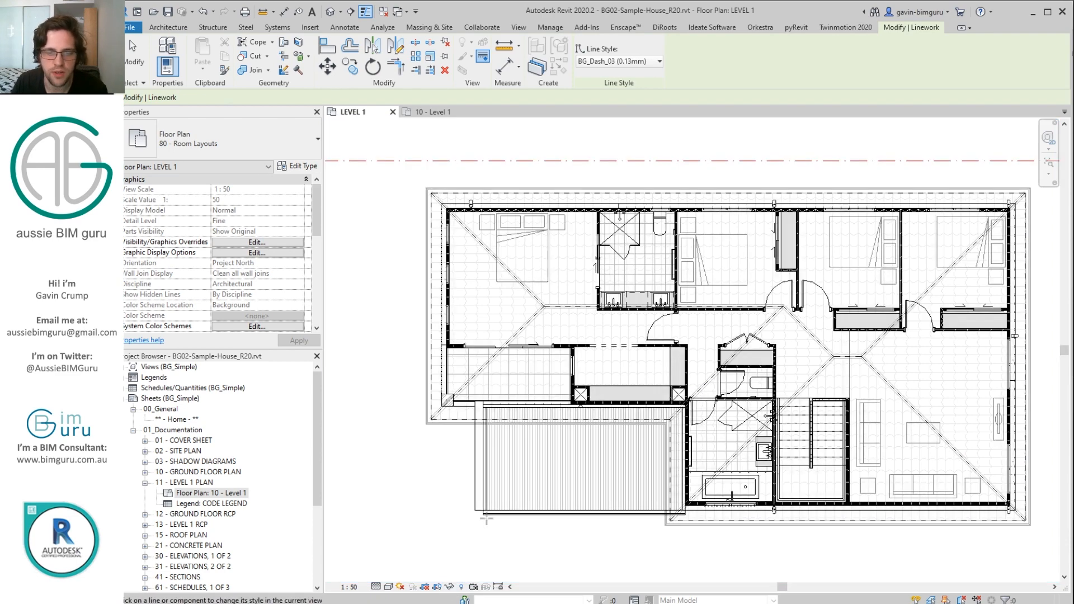
pyautogui.moveTo(399, 484)
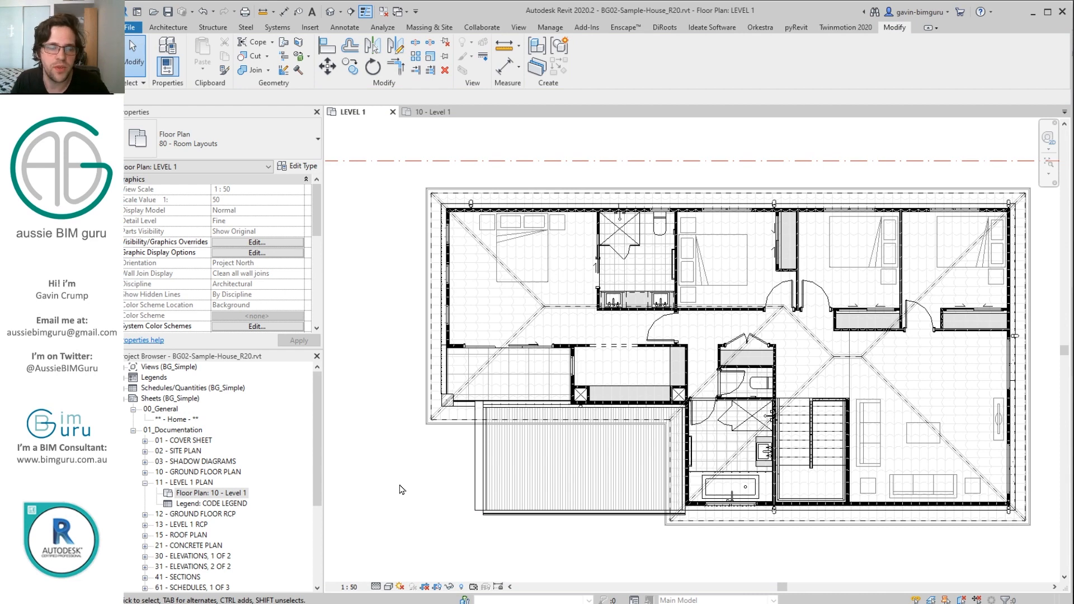
# Set the Level 1 plan's underlay base level to None
pyautogui.scroll(-3)
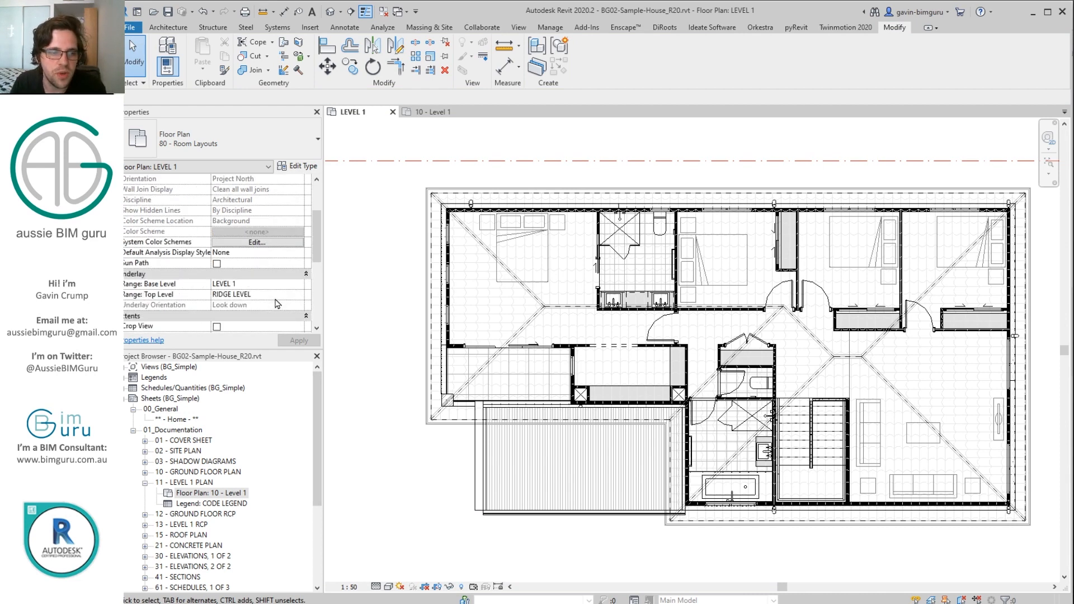
pyautogui.scroll(-3)
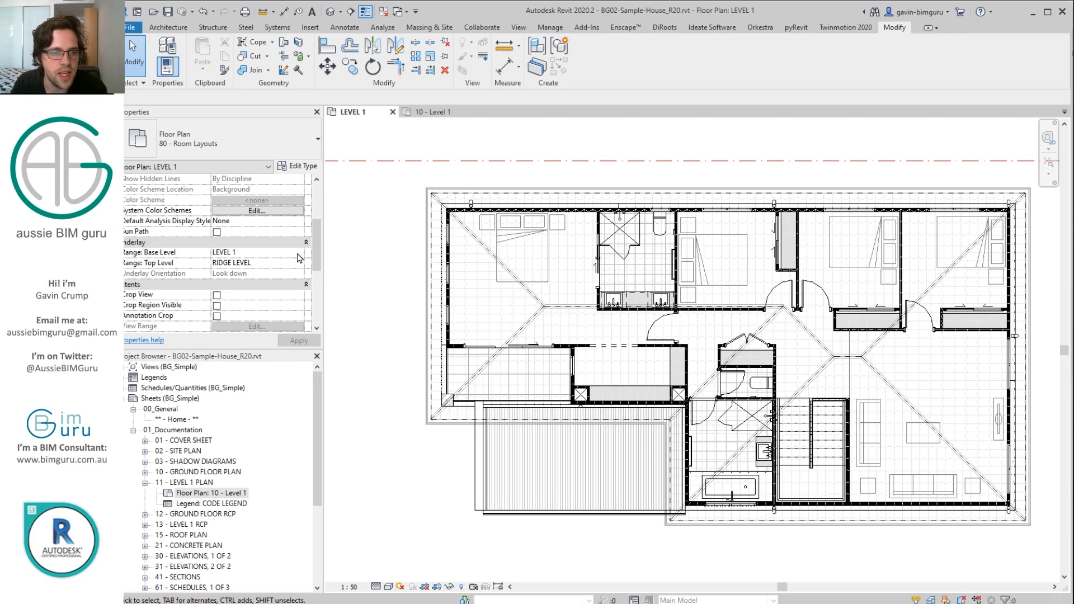
pyautogui.click(256, 251)
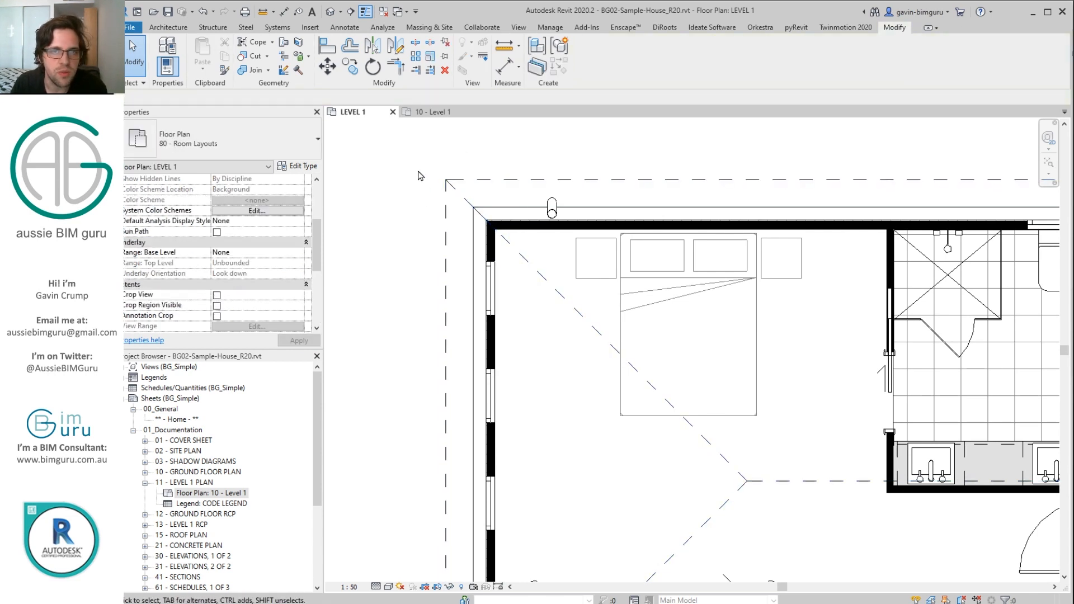
pyautogui.moveTo(381, 183)
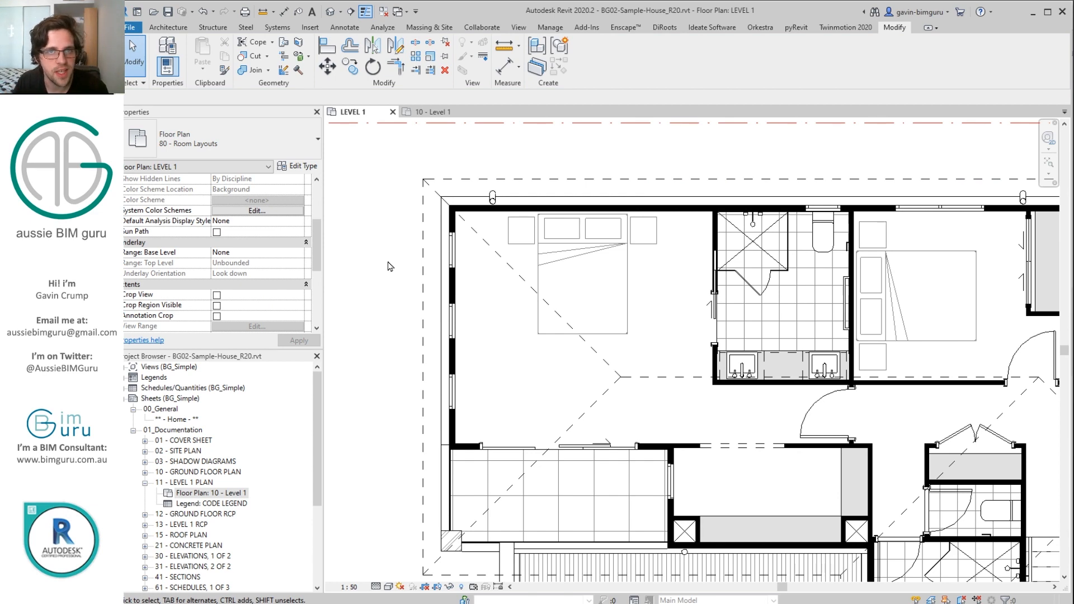
pyautogui.moveTo(369, 240)
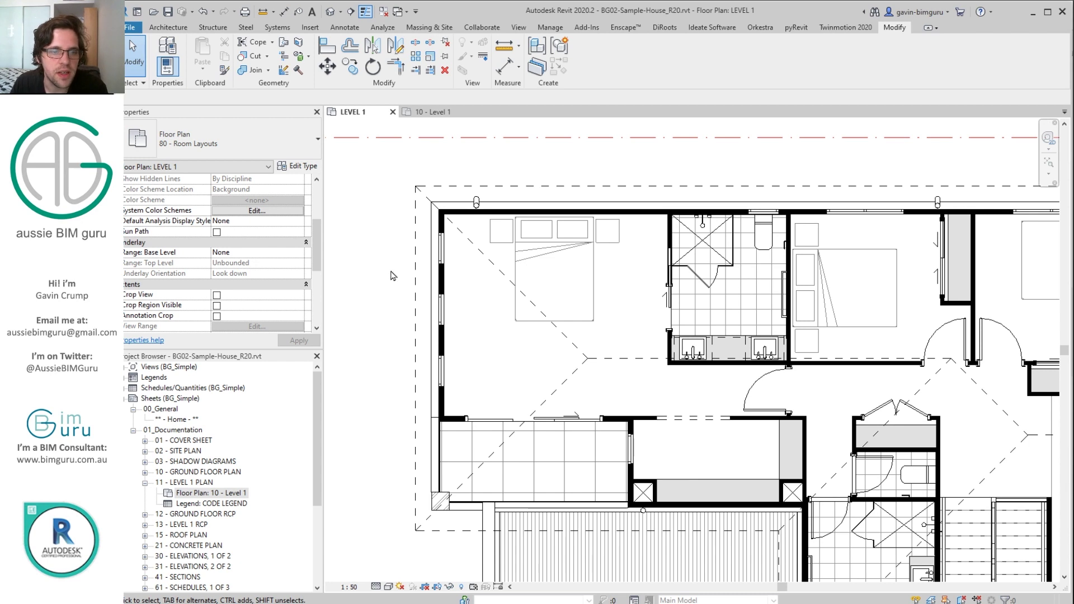
pyautogui.moveTo(389, 272)
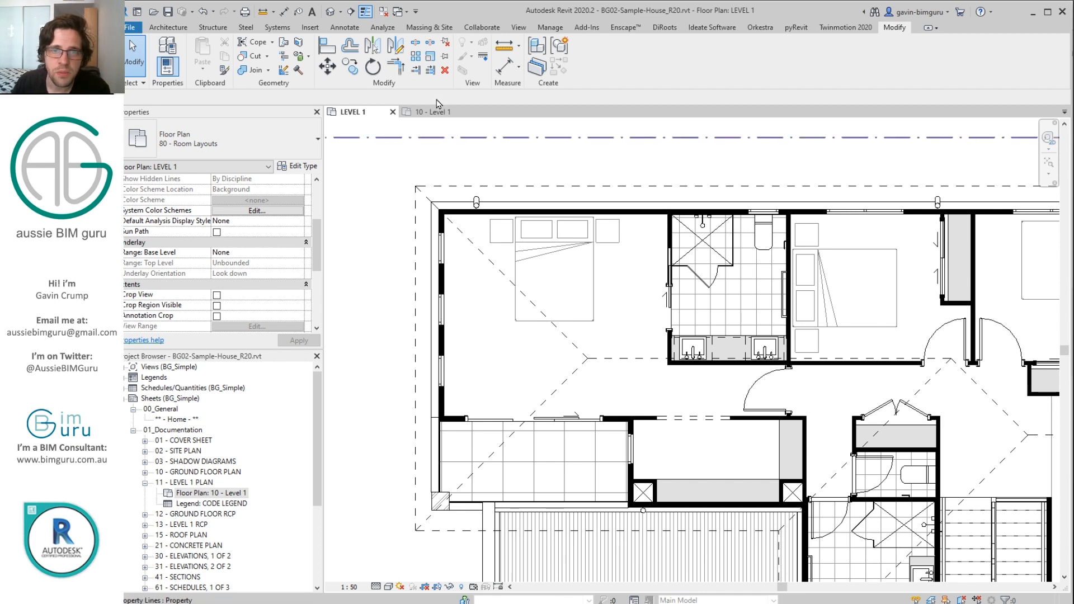
# Turn on Thin Lines and show the Linework line style list
pyautogui.click(519, 27)
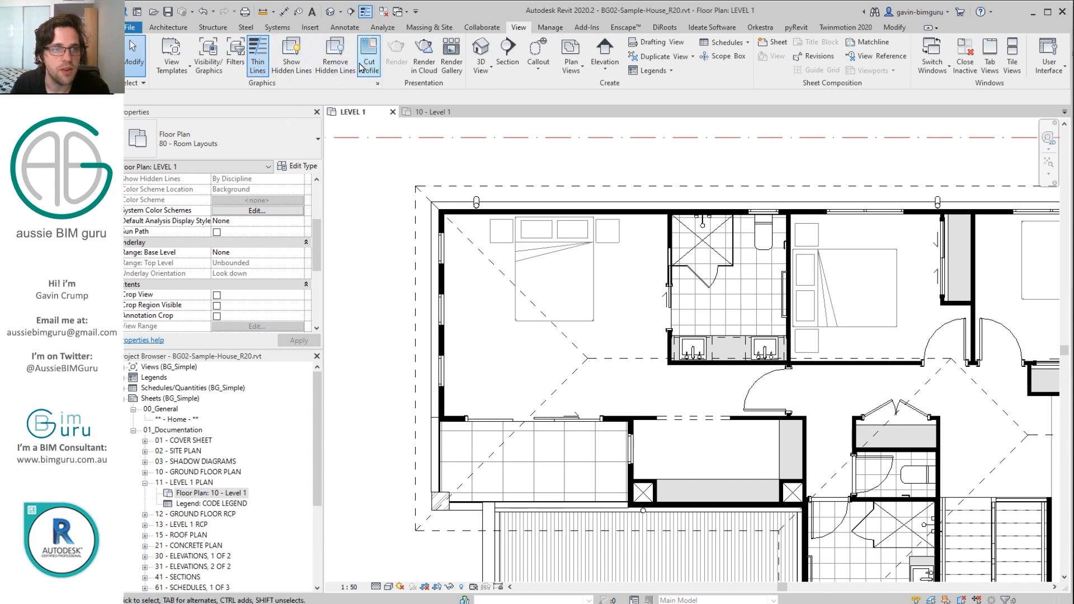
pyautogui.moveTo(362, 195)
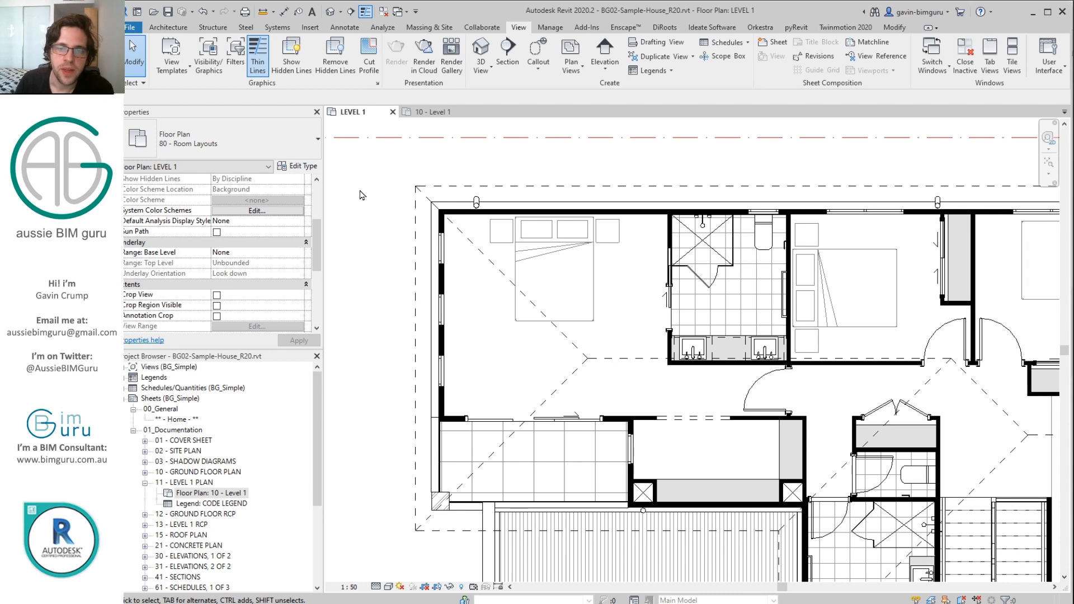
pyautogui.moveTo(901, 35)
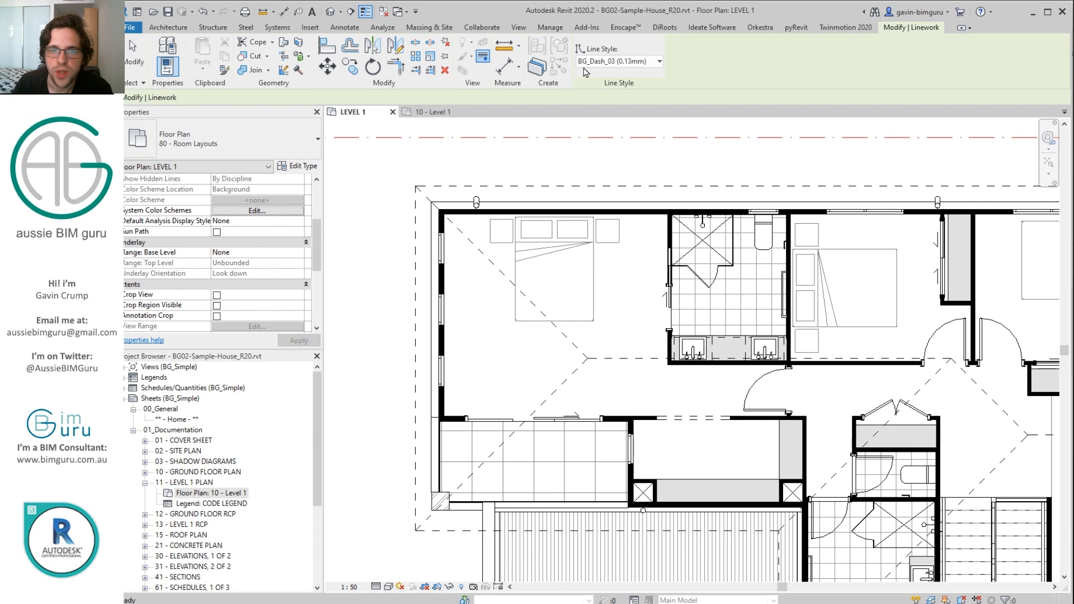
pyautogui.click(659, 61)
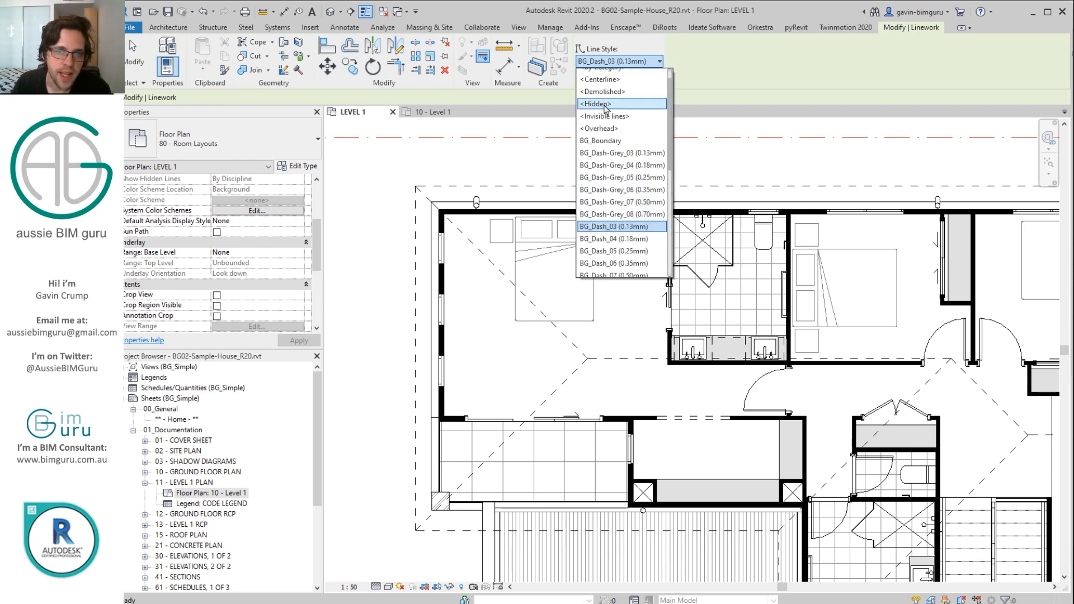
pyautogui.click(604, 116)
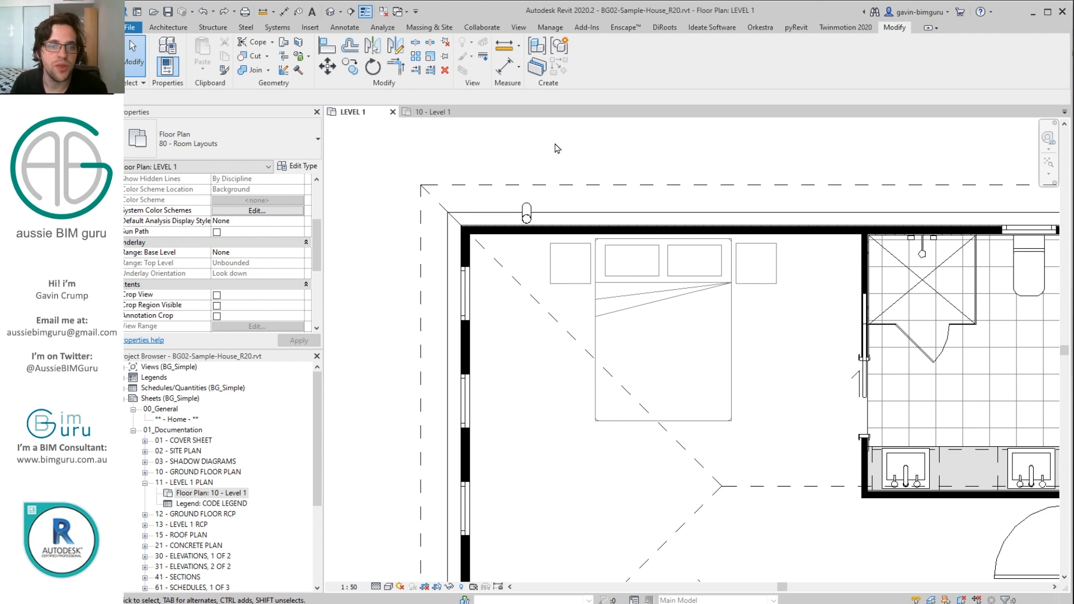
pyautogui.moveTo(564, 151)
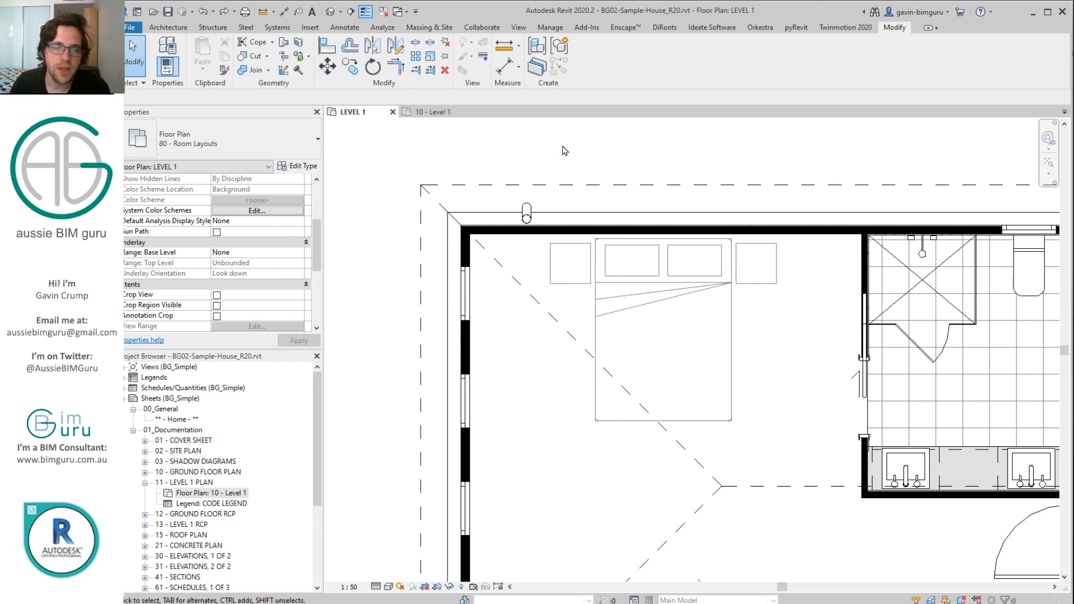
pyautogui.moveTo(601, 159)
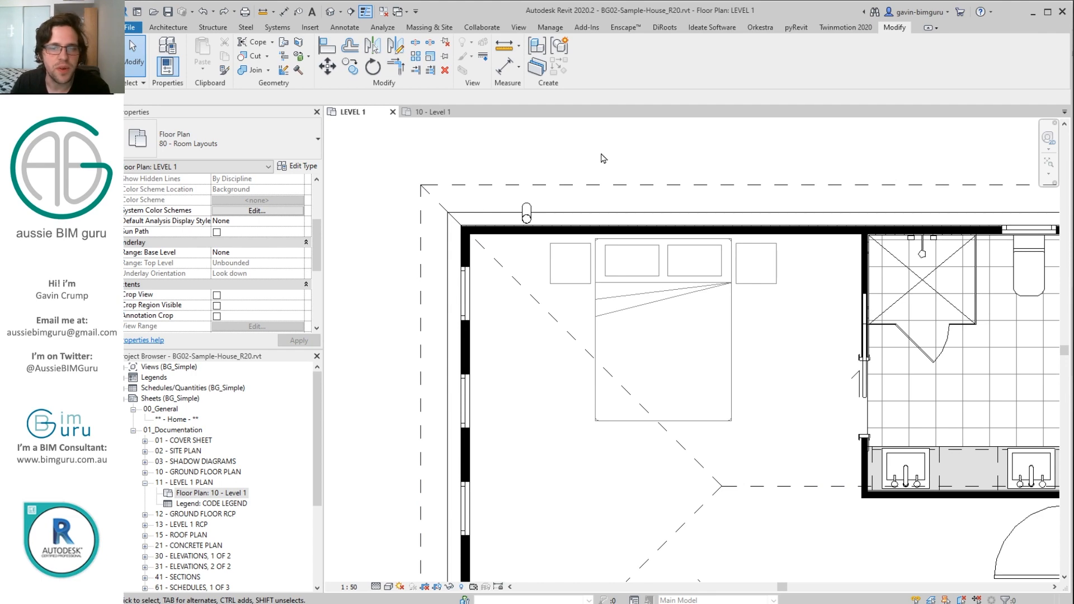
# Return to the 10 - Level 1 tab, then advance Acrobat to slide 5
pyautogui.click(432, 111)
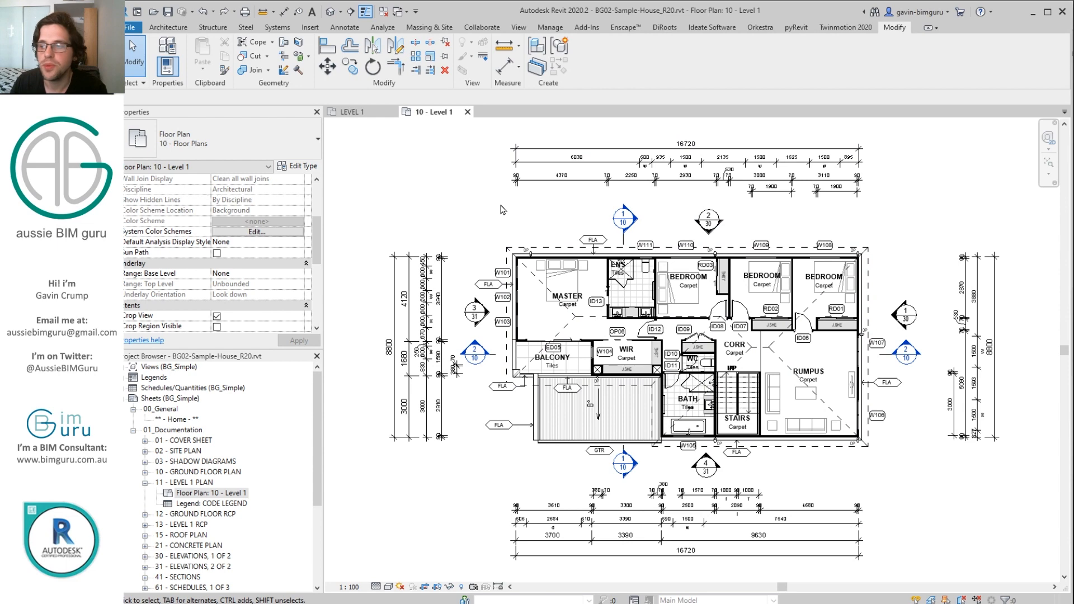
pyautogui.moveTo(468, 577)
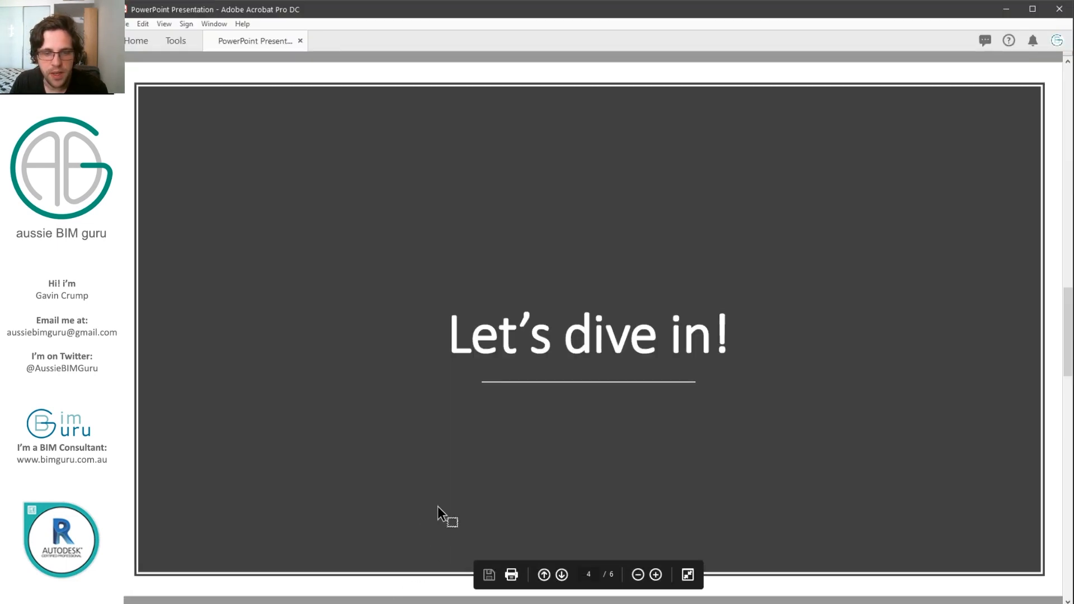
pyautogui.click(561, 574)
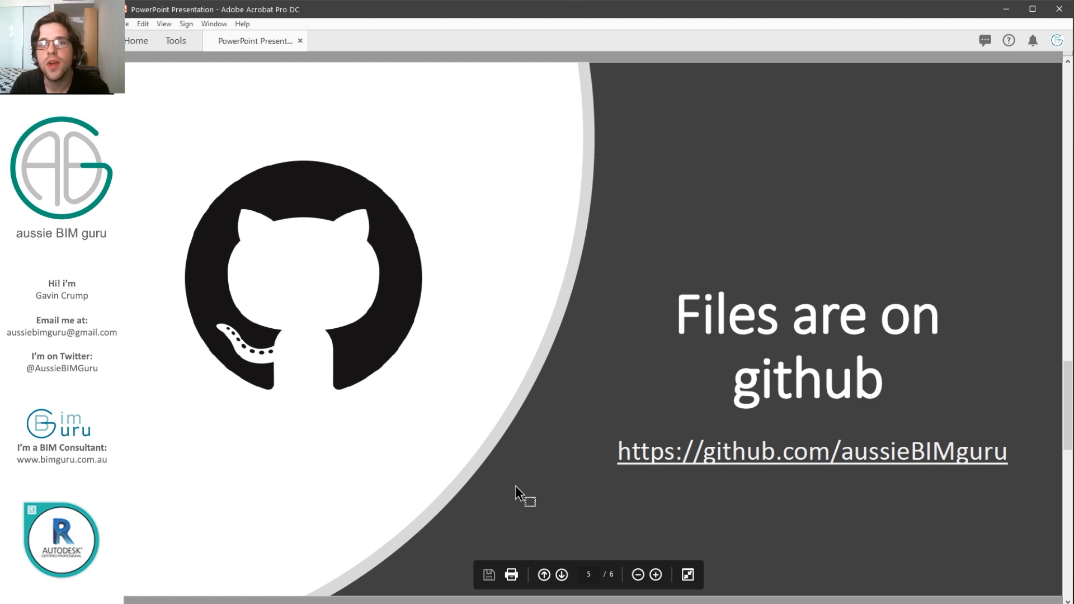